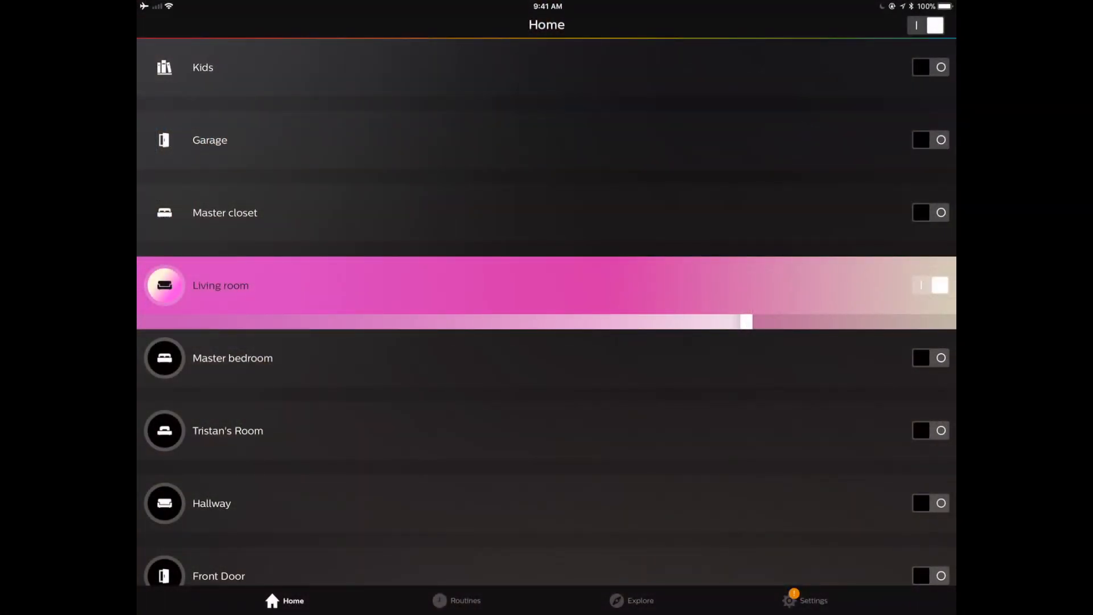
From Settings > Accessory setup, start adding a new accessory to the bridge.
{"action": "left_click", "coordinate": [812, 600]}
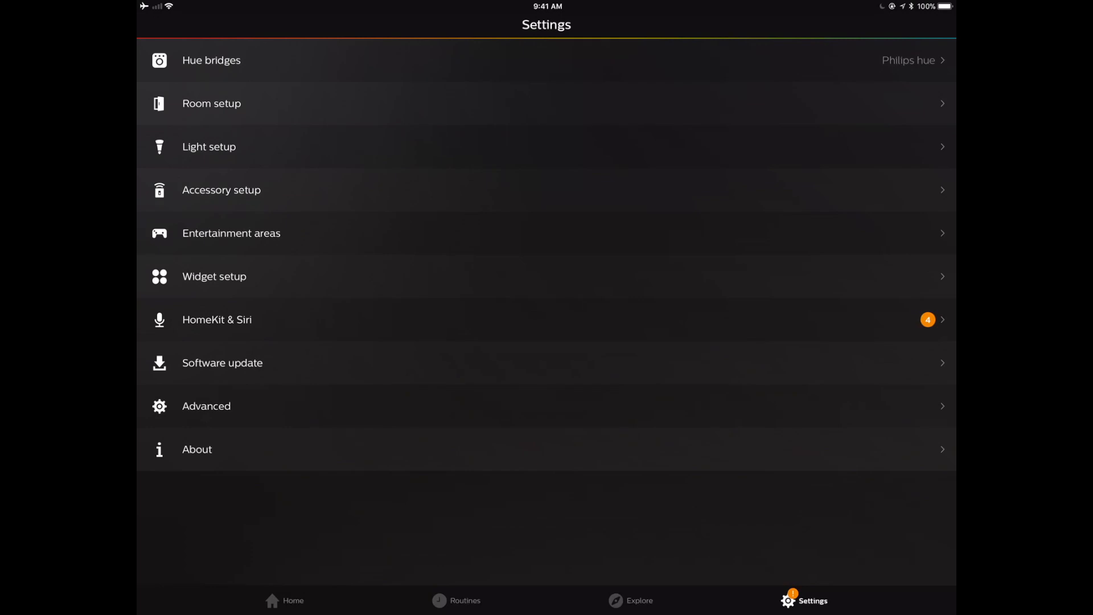
{"action": "left_click", "coordinate": [221, 190]}
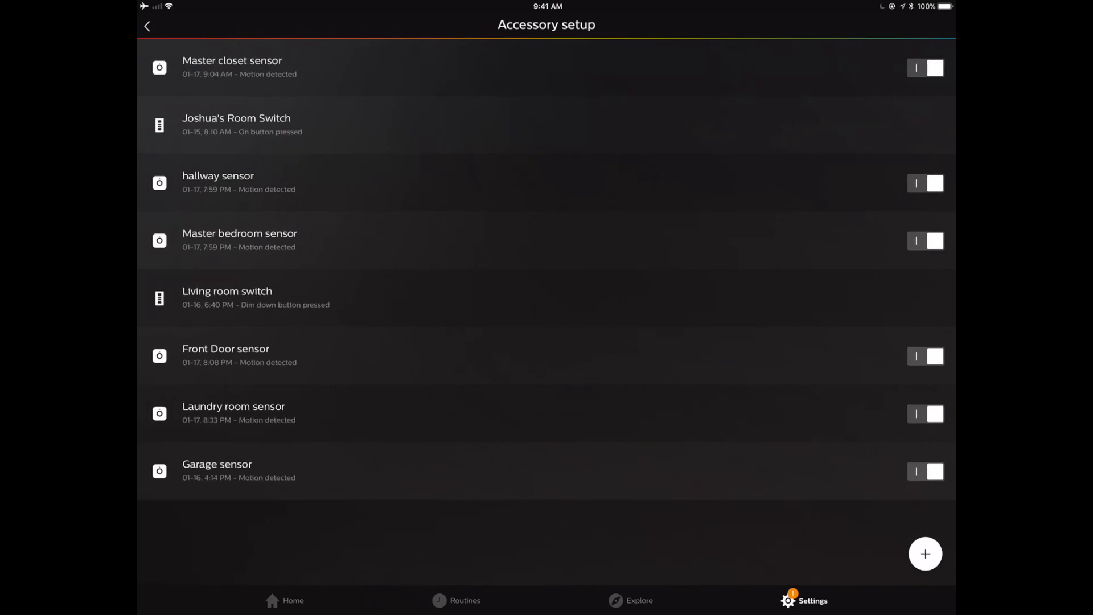
{"action": "left_click", "coordinate": [924, 553]}
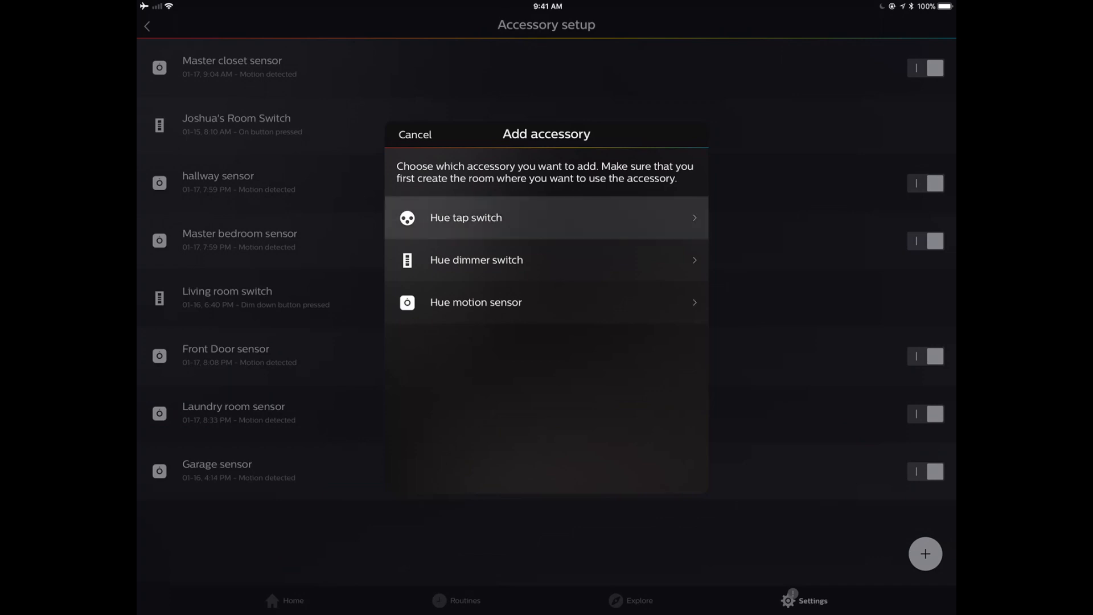
Pair a new Hue tap switch and assign it to the Kids room.
{"action": "left_click", "coordinate": [466, 216]}
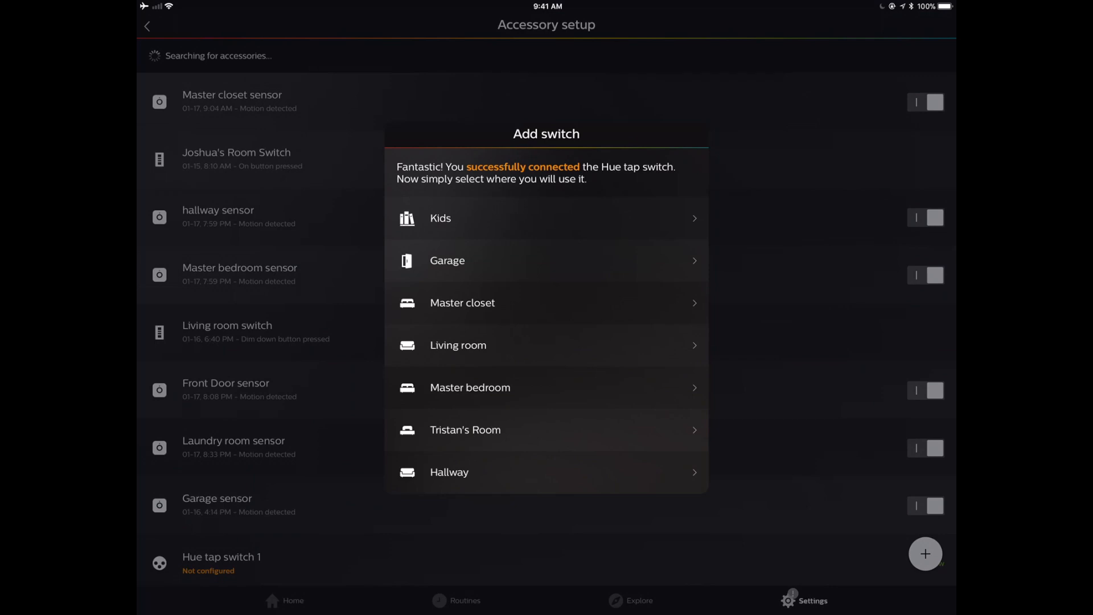
{"action": "left_click", "coordinate": [439, 217]}
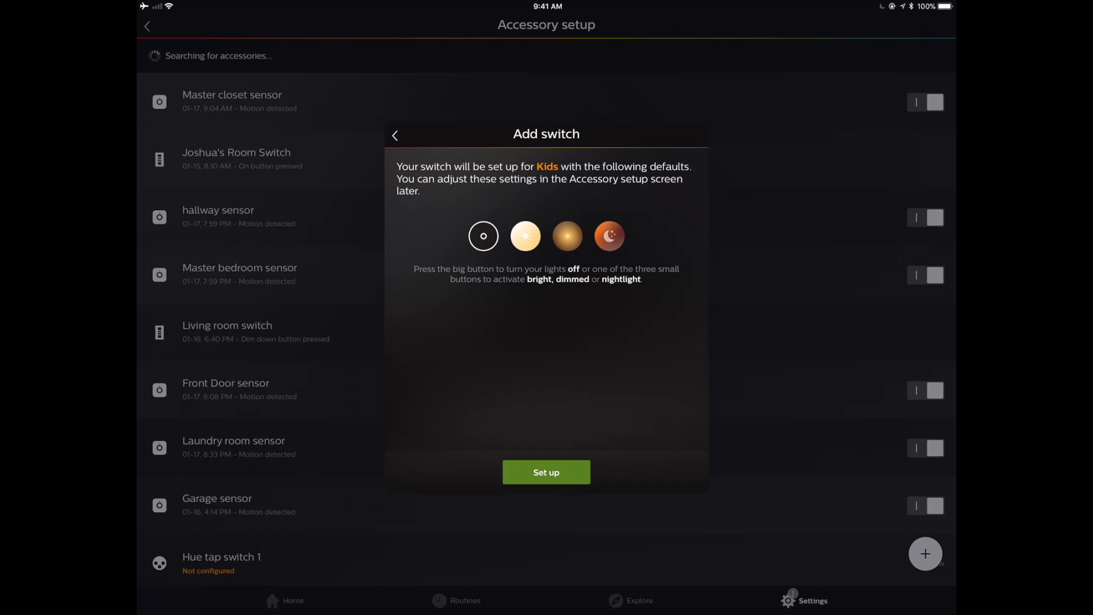
Confirm the default button actions and view the new Kids switch's button settings.
{"action": "left_click", "coordinate": [545, 471]}
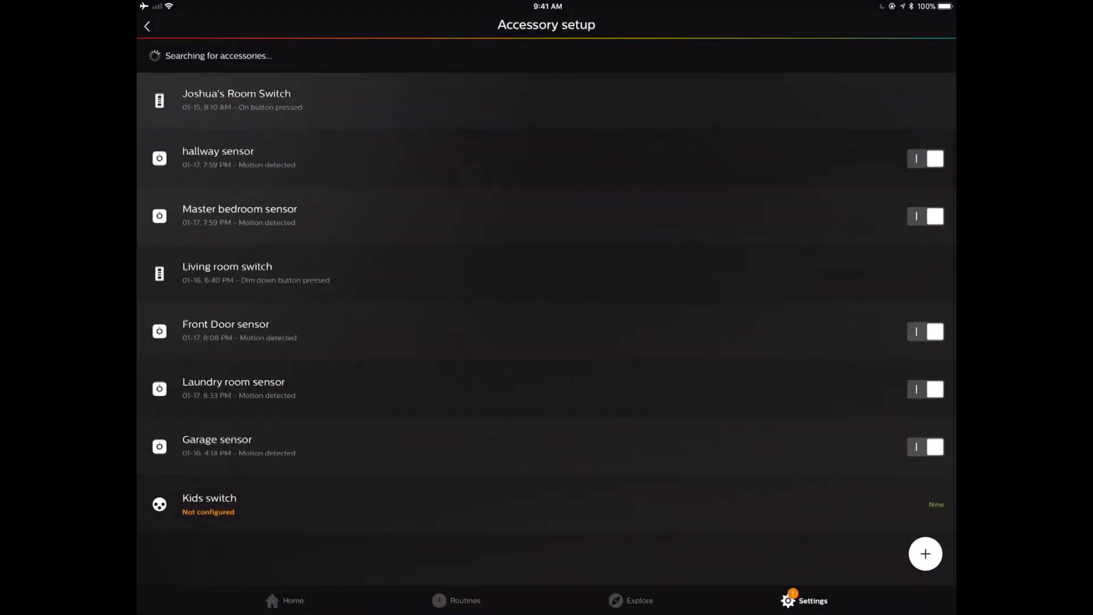
{"action": "left_click", "coordinate": [209, 505]}
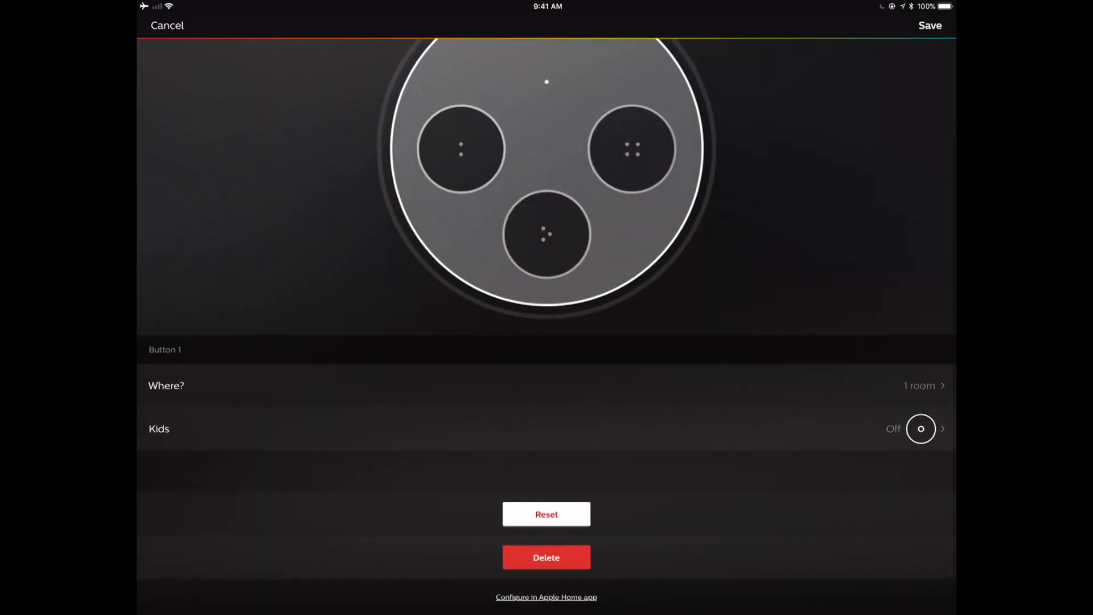
Hand off the Kids switch configuration to the Apple Home app.
{"action": "left_click", "coordinate": [545, 597]}
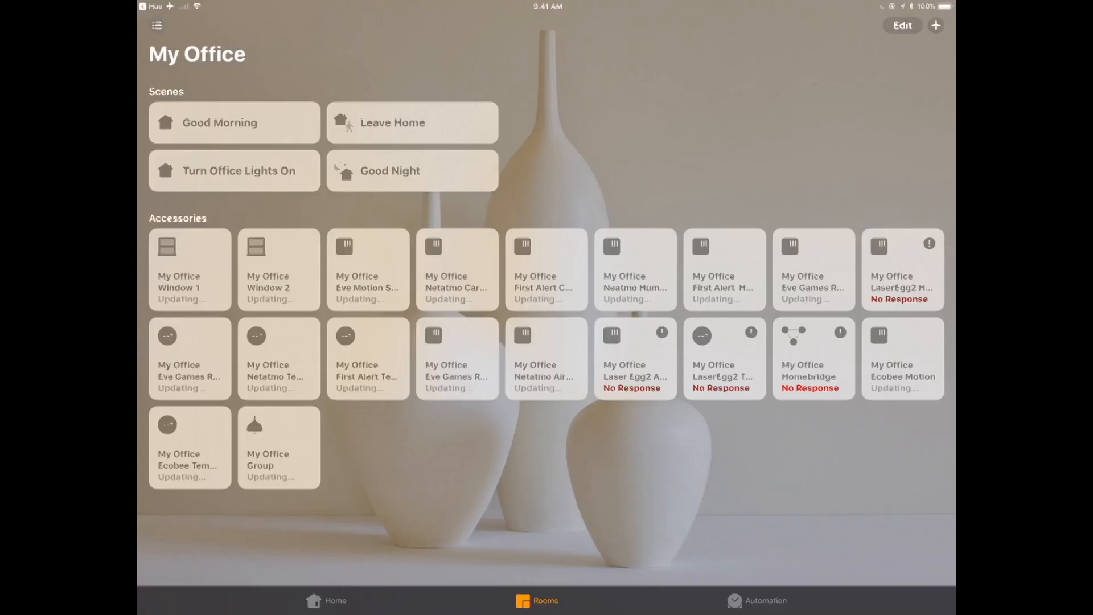
Go to the Kids room and view the Kids switch details with its four unassigned buttons.
{"action": "left_click", "coordinate": [234, 170]}
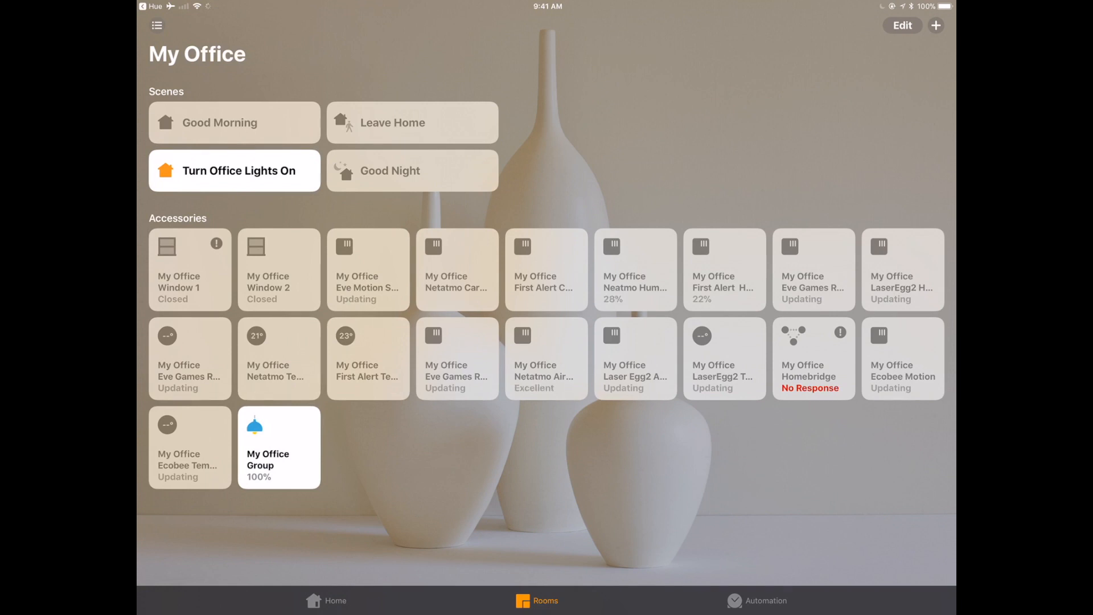
{"action": "left_click", "coordinate": [156, 26]}
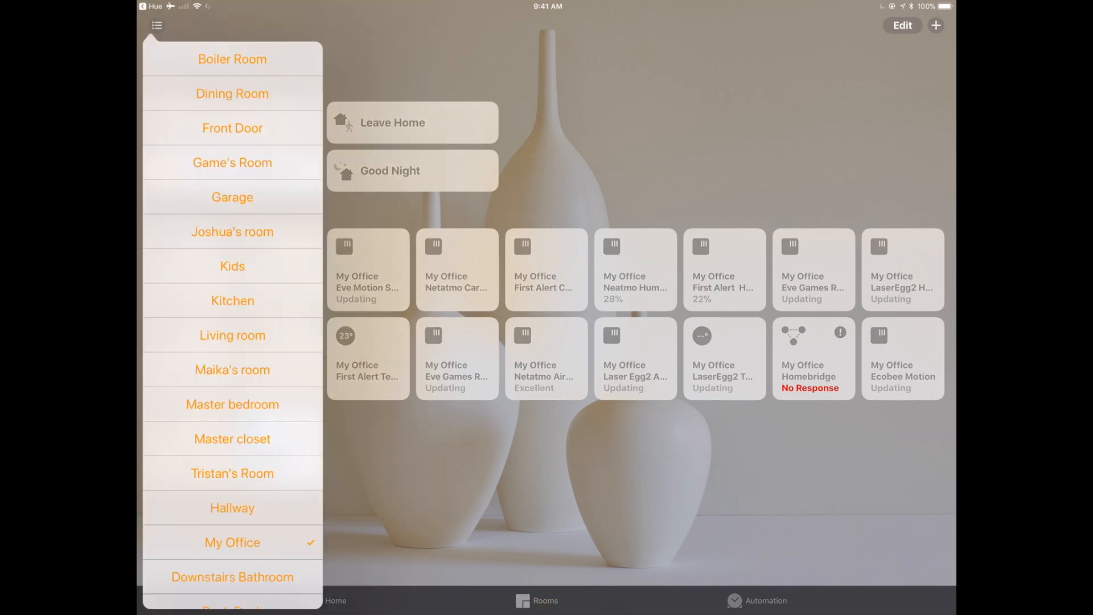
{"action": "left_click", "coordinate": [232, 265]}
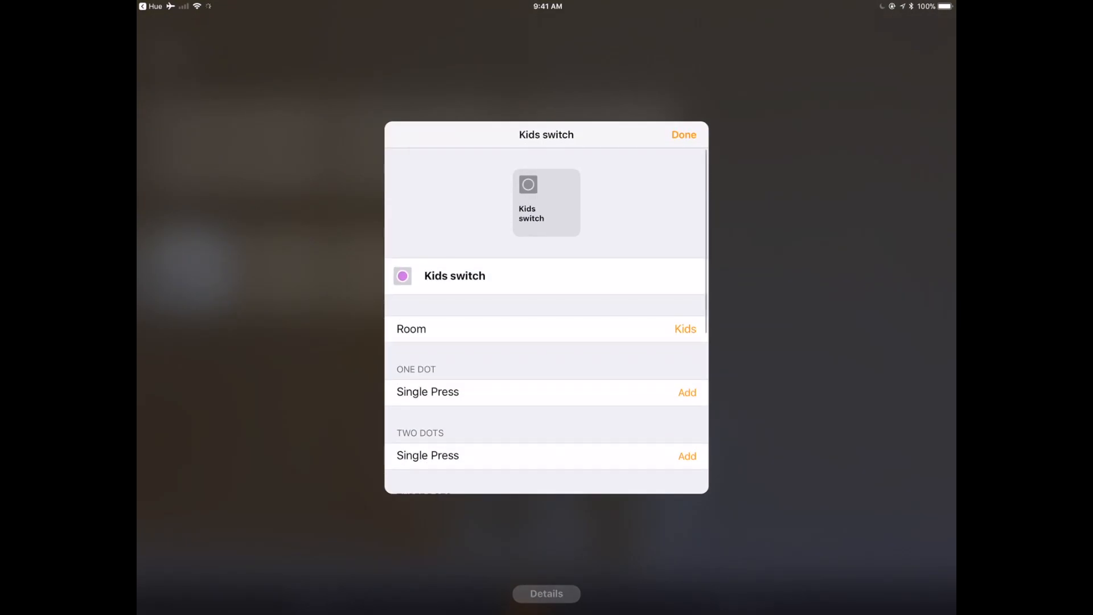
{"action": "scroll", "scroll_direction": "down", "scroll_amount": 3}
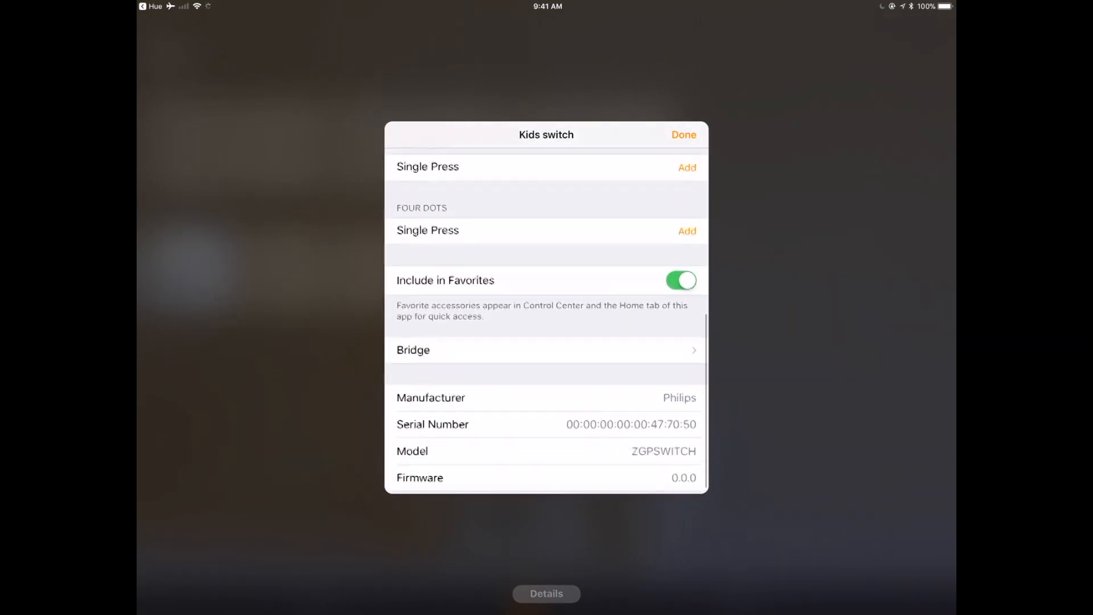
{"action": "scroll", "scroll_direction": "down", "scroll_amount": 3}
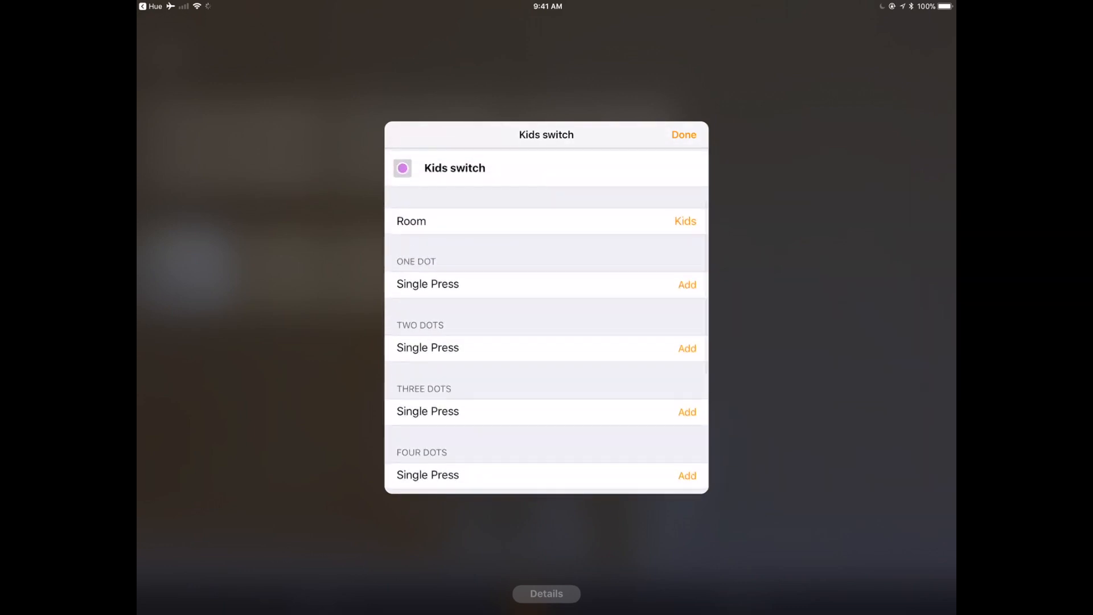
Assign the one-dot button's single press to the Kids Office On scene.
{"action": "left_click", "coordinate": [685, 285]}
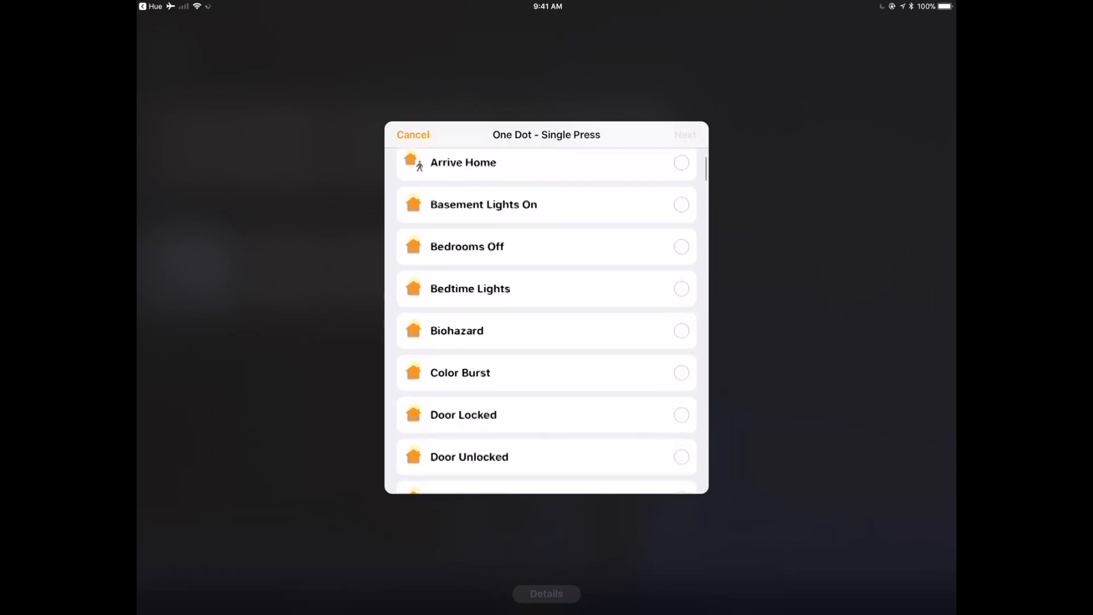
{"action": "scroll", "scroll_direction": "down", "scroll_amount": 3}
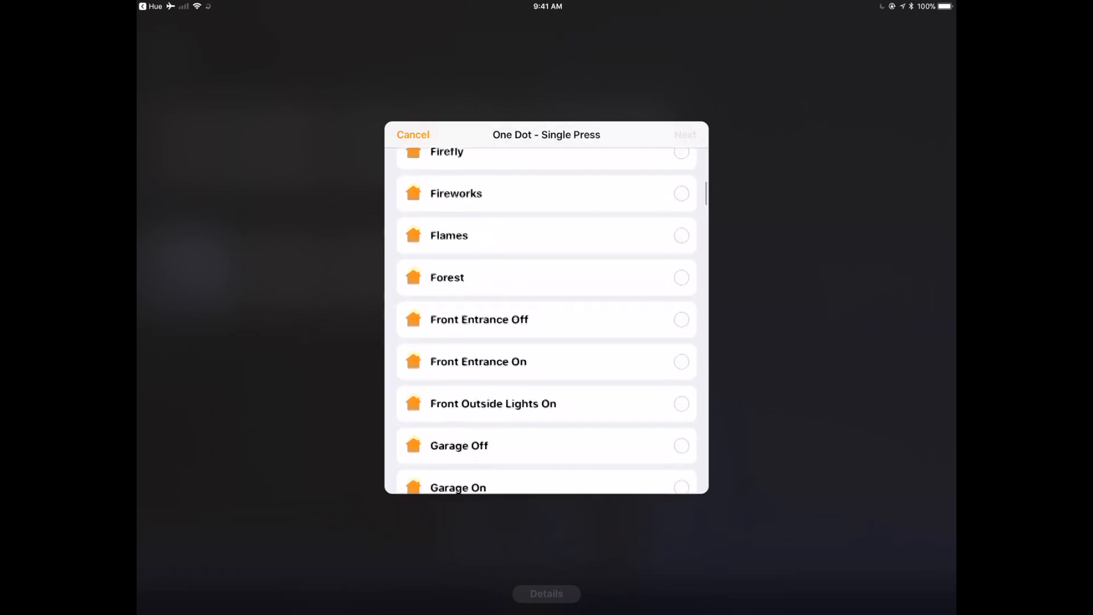
{"action": "scroll", "scroll_direction": "down", "scroll_amount": 3}
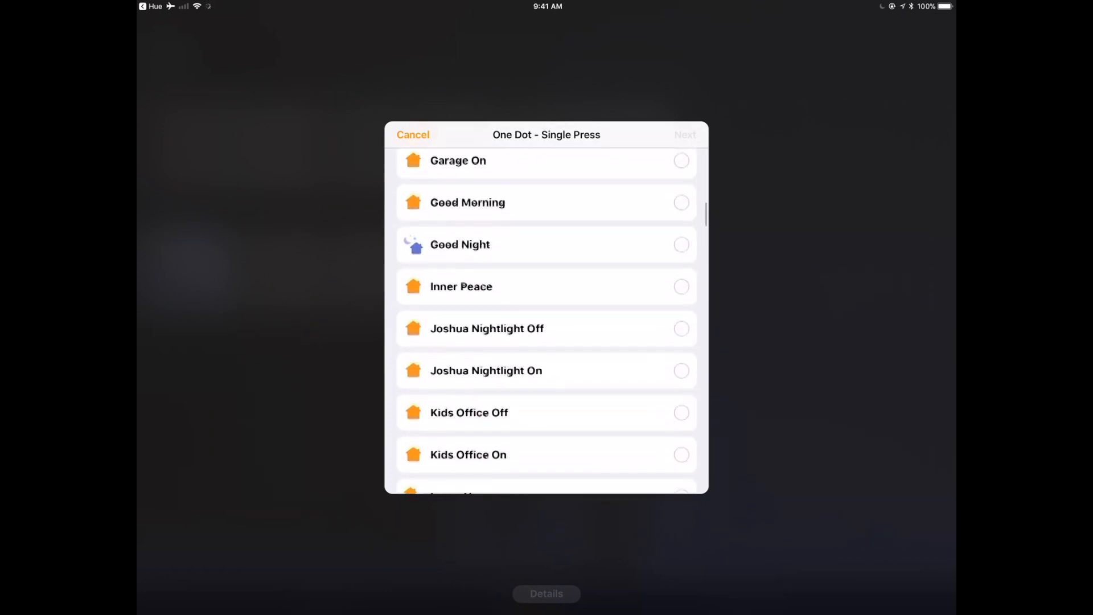
{"action": "left_click", "coordinate": [468, 454]}
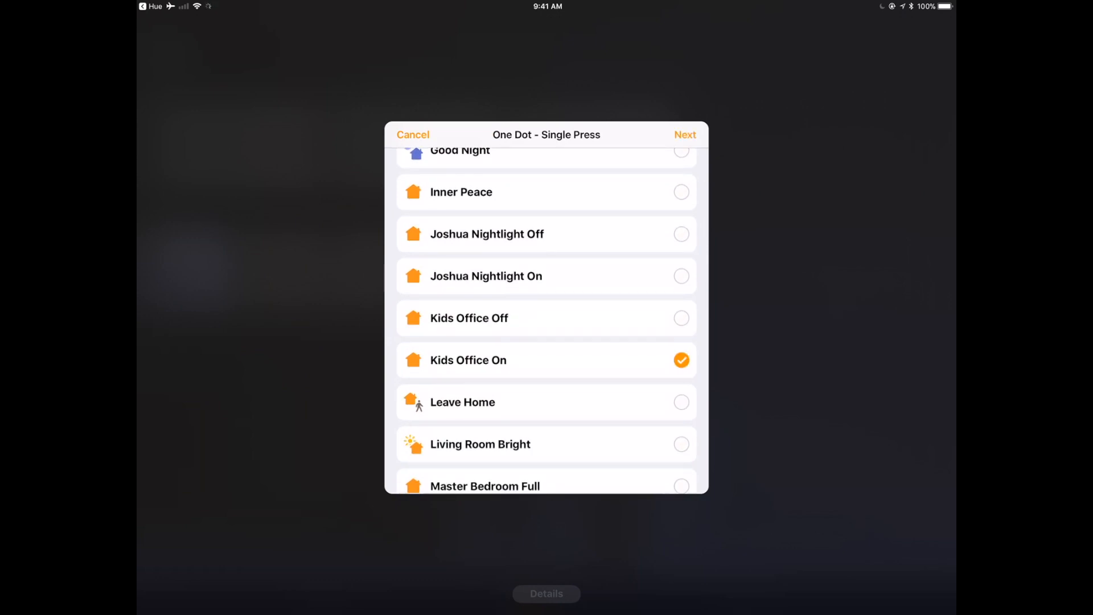
{"action": "left_click", "coordinate": [684, 134]}
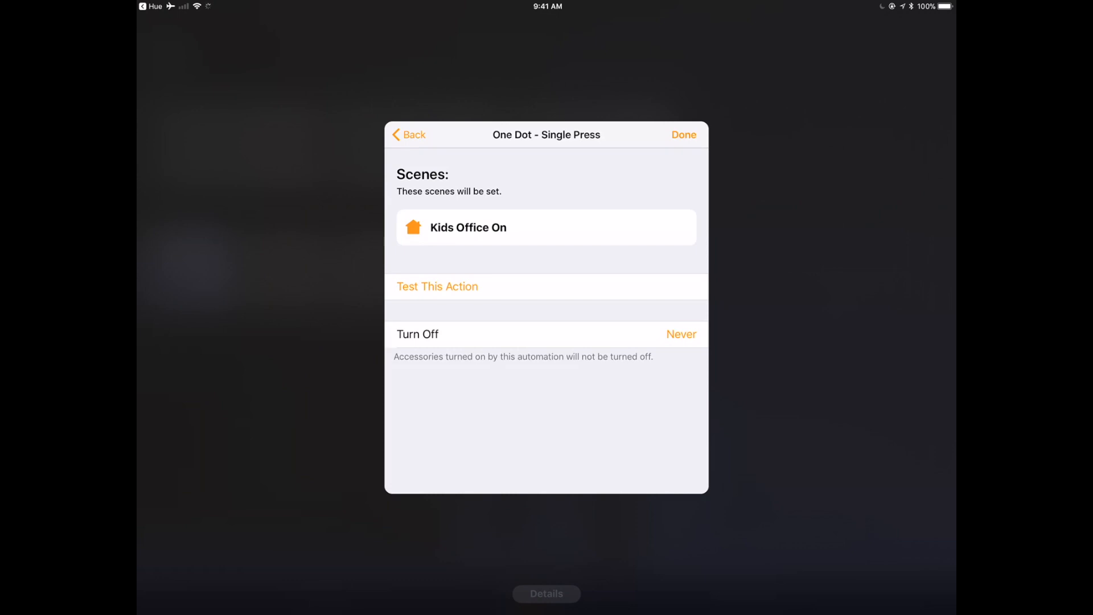
{"action": "left_click", "coordinate": [683, 135]}
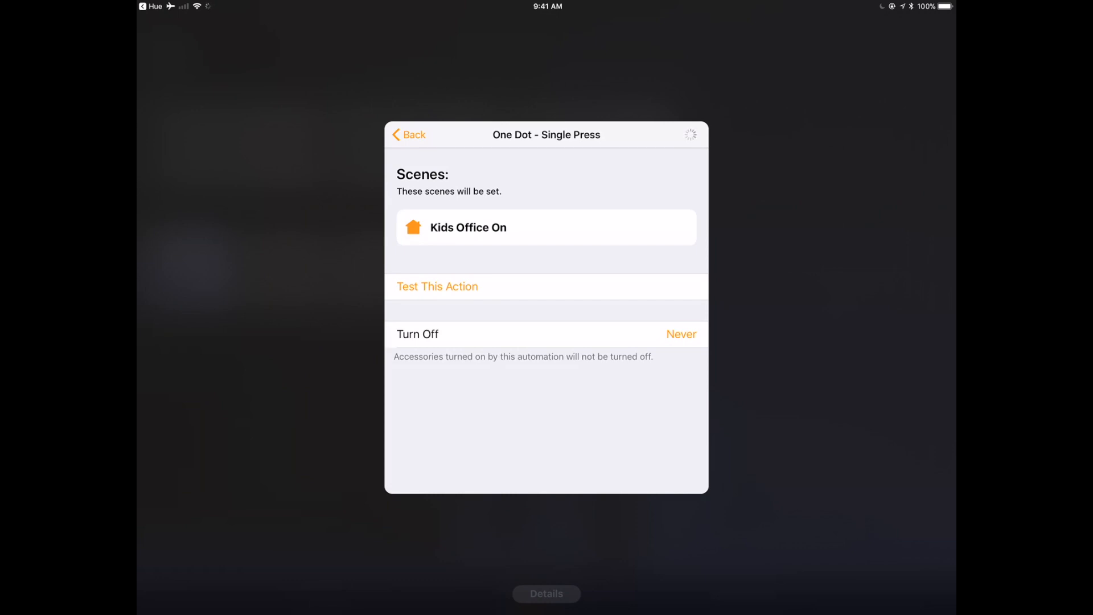
{"action": "left_click", "coordinate": [407, 134]}
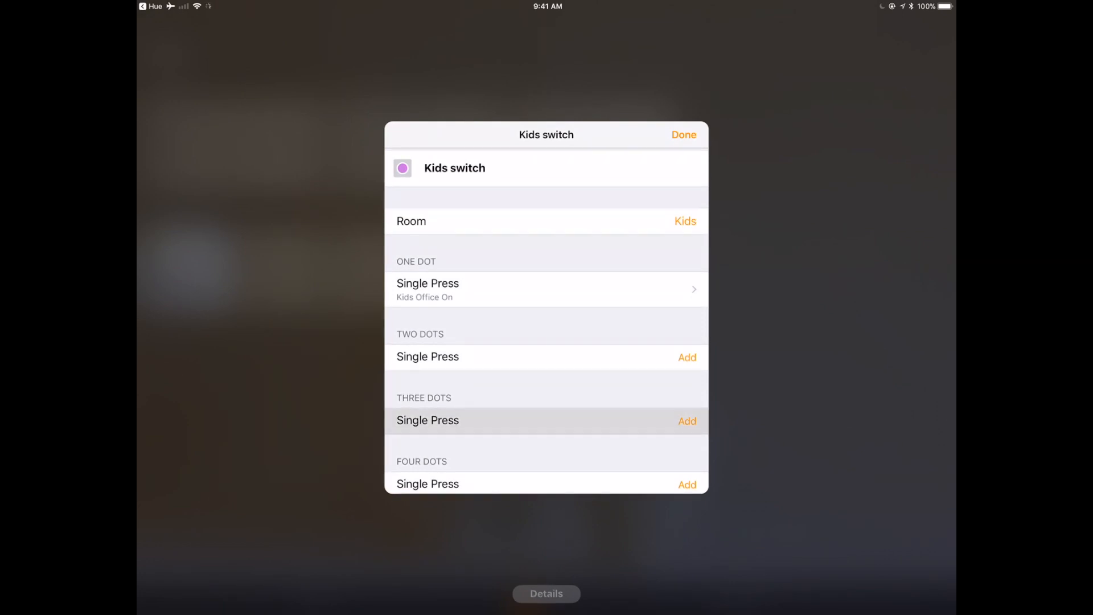
Assign the three-dot button's single press to the Kids Office Off scene.
{"action": "left_click", "coordinate": [685, 420]}
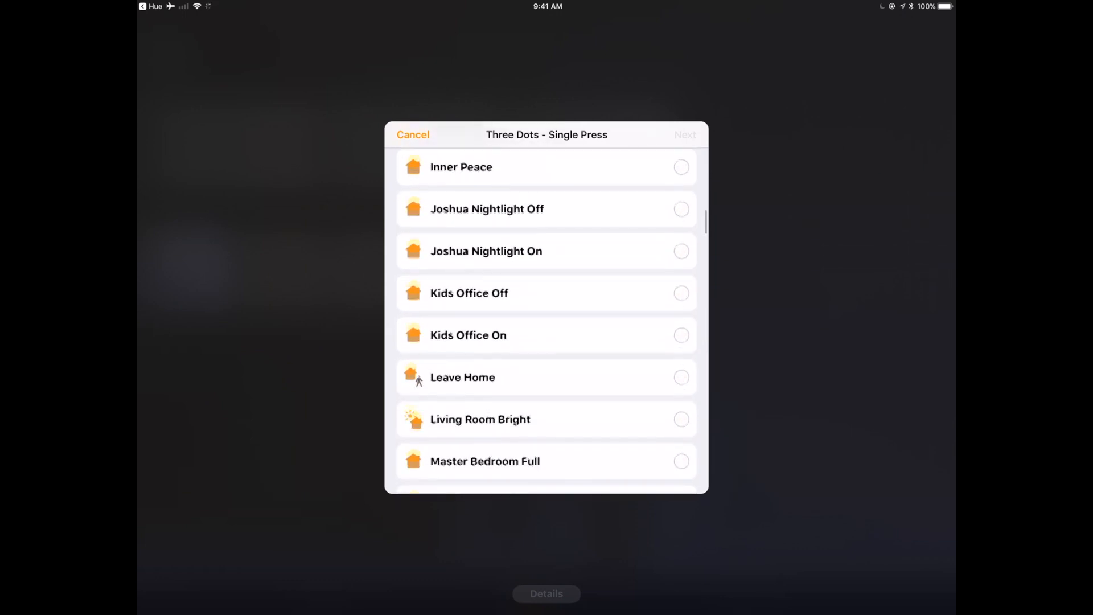
{"action": "left_click", "coordinate": [468, 293]}
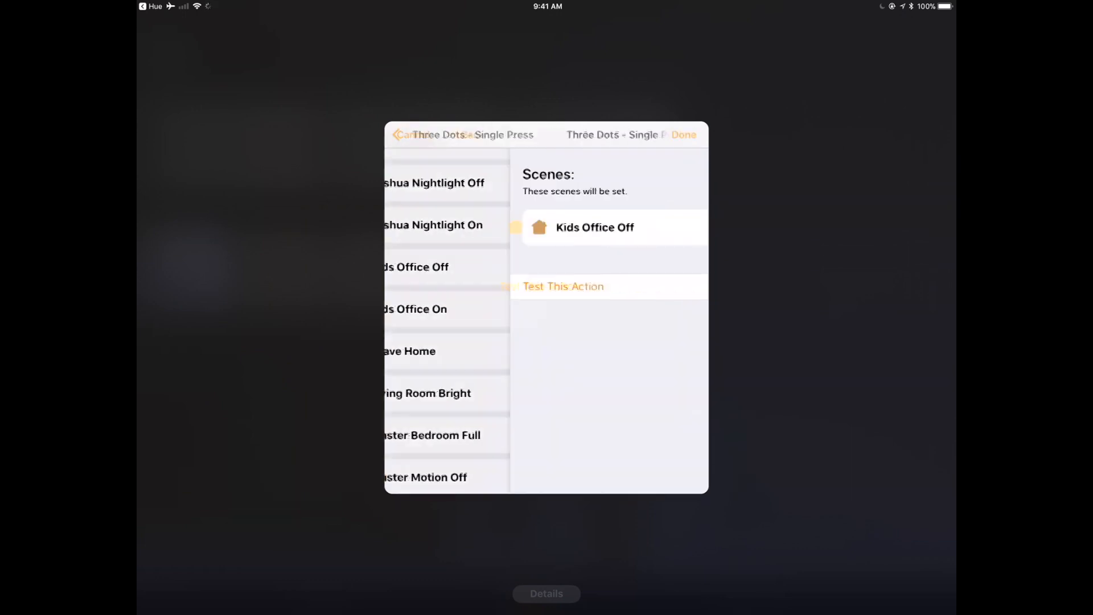
{"action": "left_click", "coordinate": [681, 134]}
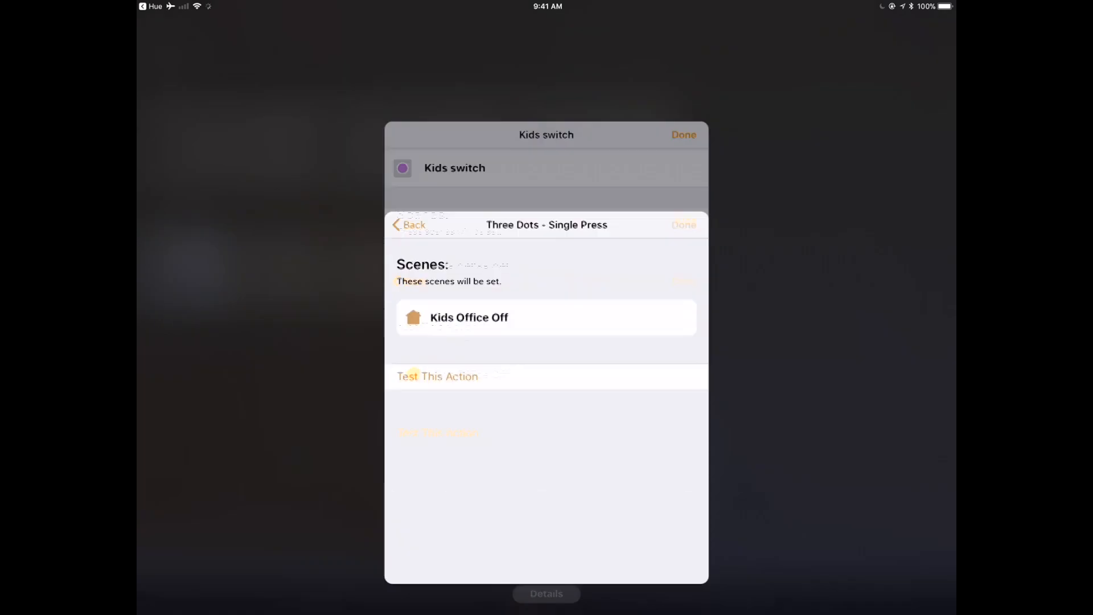
{"action": "left_click", "coordinate": [409, 224]}
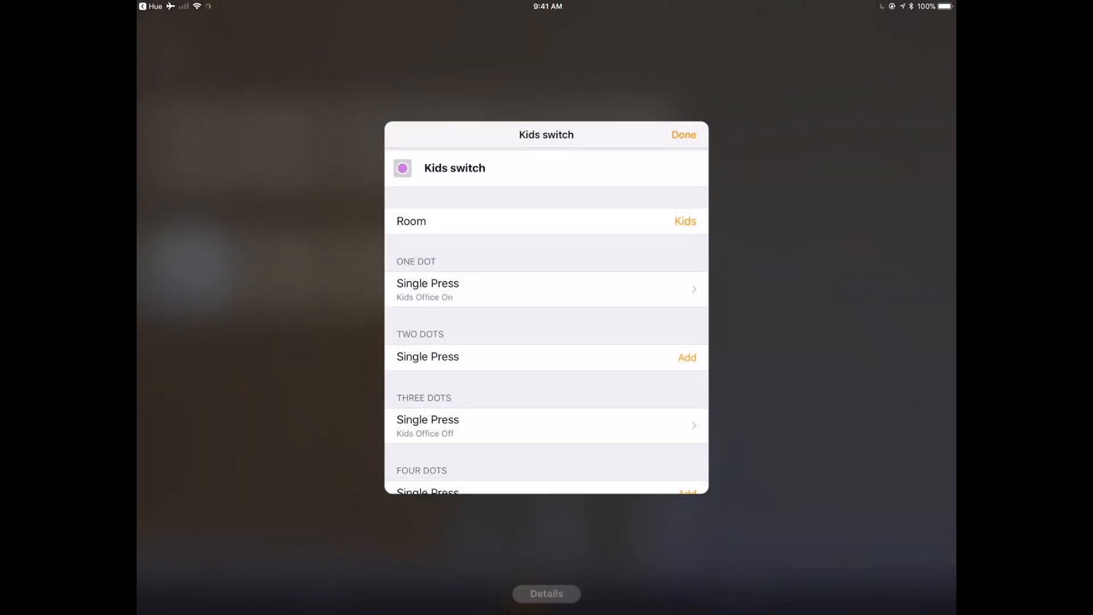
Finish editing the Kids switch and view the Kids Office Lights details.
{"action": "left_click", "coordinate": [683, 134]}
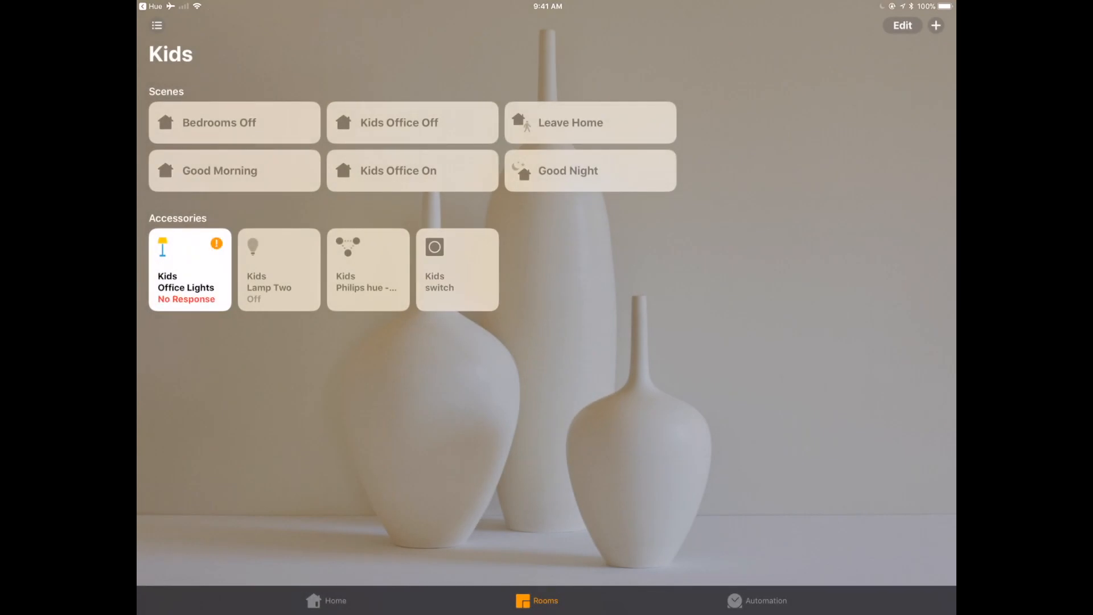
{"action": "left_click", "coordinate": [458, 268]}
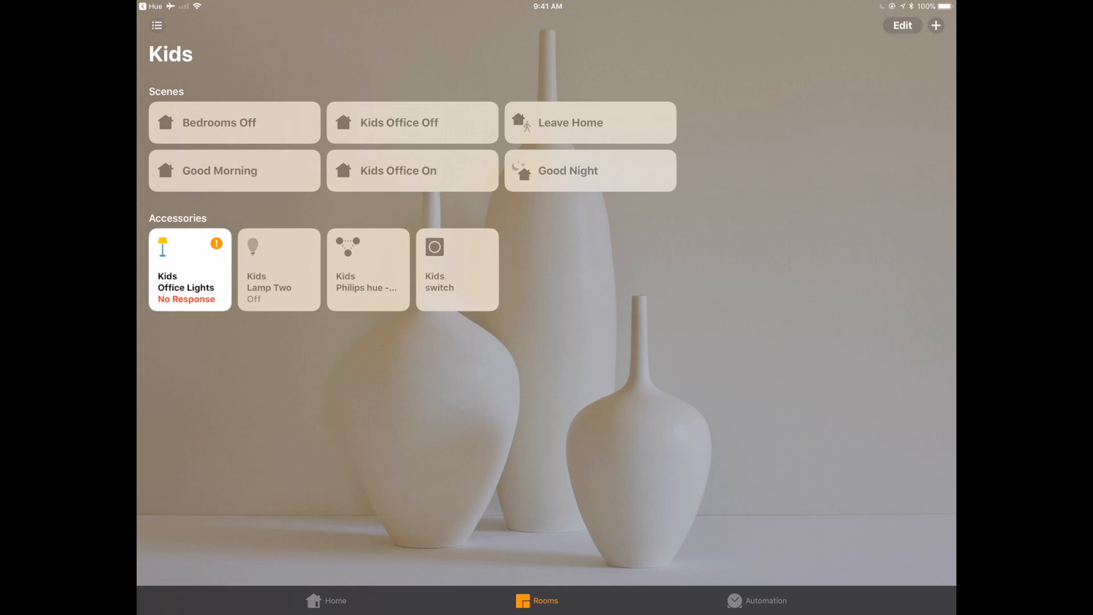
{"action": "left_click", "coordinate": [189, 268]}
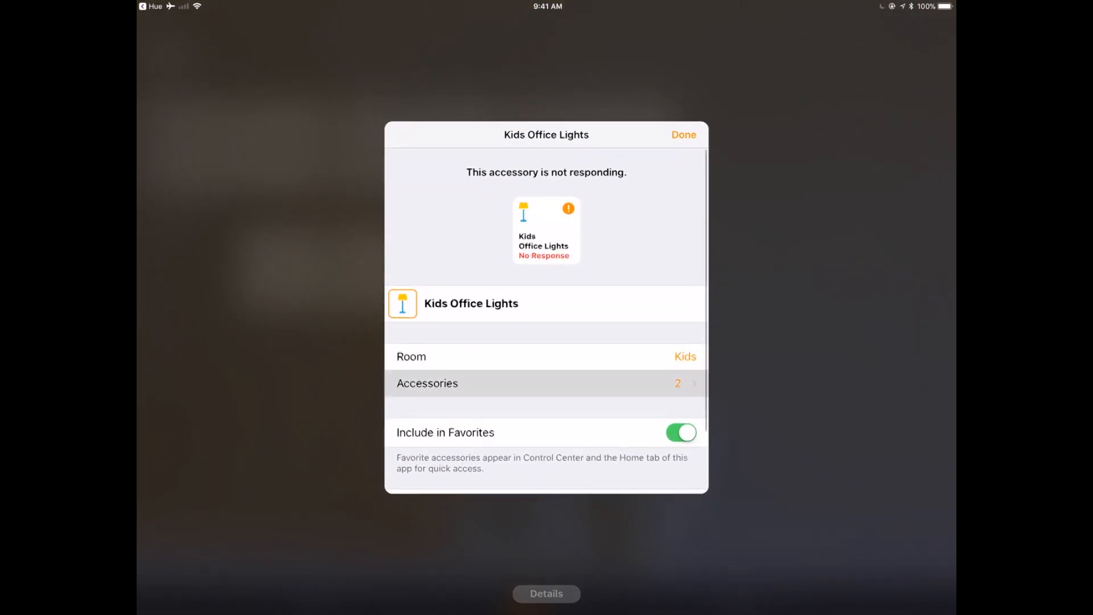
Check the group's lamps (Kids Lamp One, Tristan desk lamp) and return to the Kids room.
{"action": "left_click", "coordinate": [544, 383]}
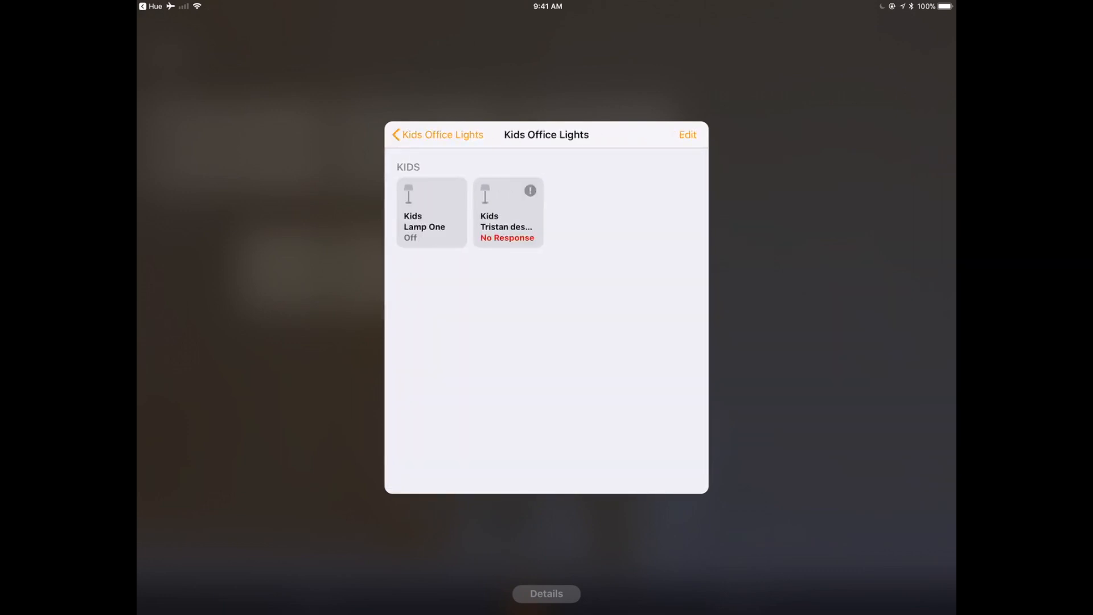
{"action": "left_click", "coordinate": [430, 212]}
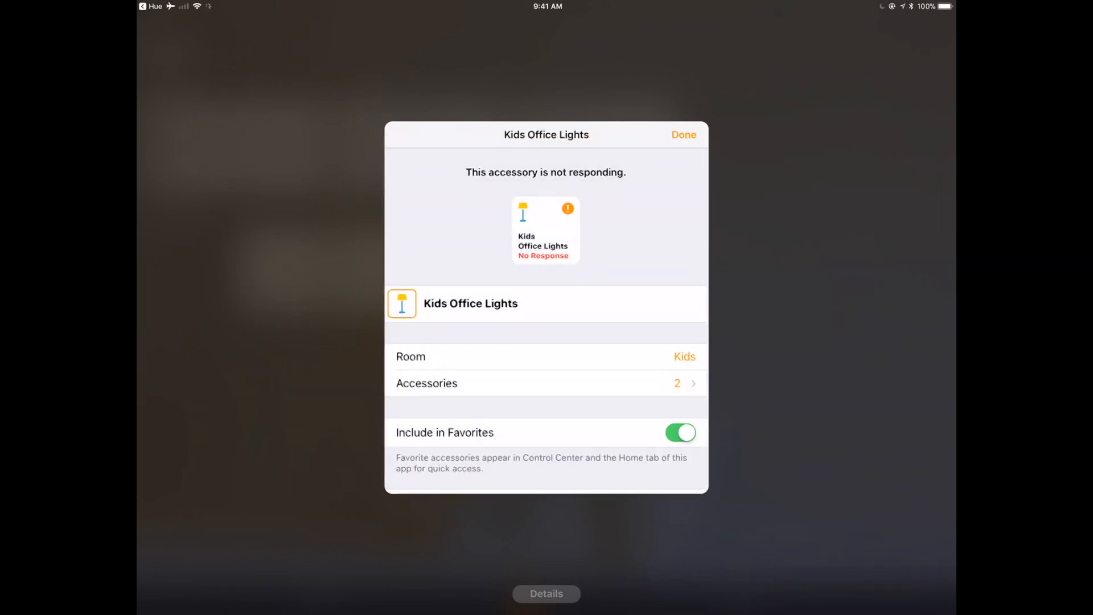
{"action": "left_click", "coordinate": [682, 135]}
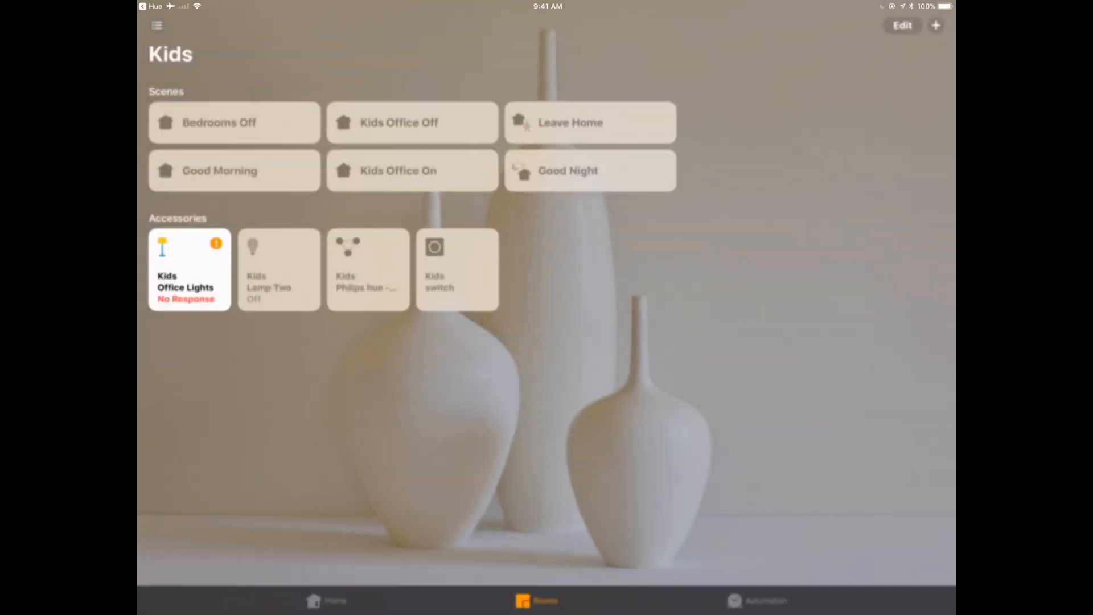